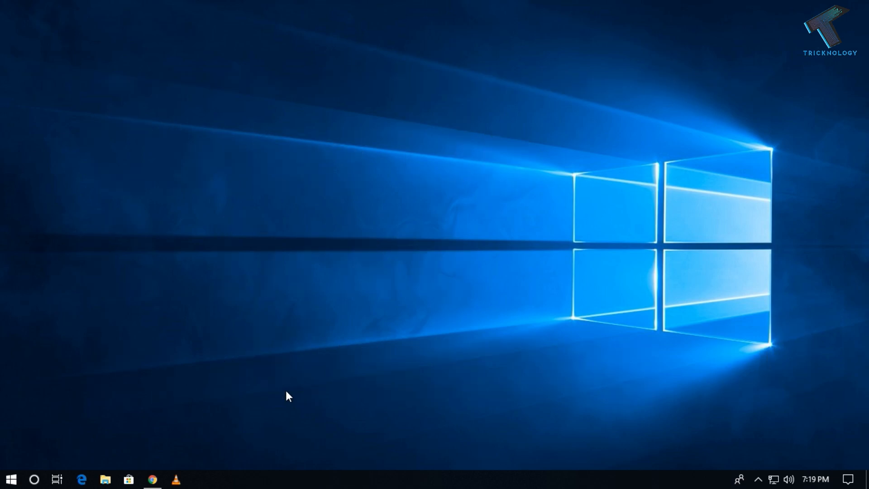
{"action": "mouse_move", "coordinate": [283, 391]}
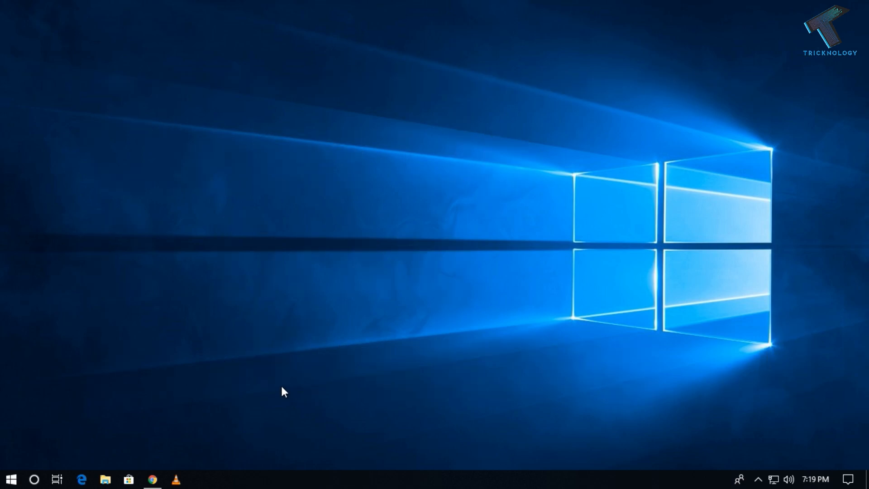
{"action": "mouse_move", "coordinate": [14, 480]}
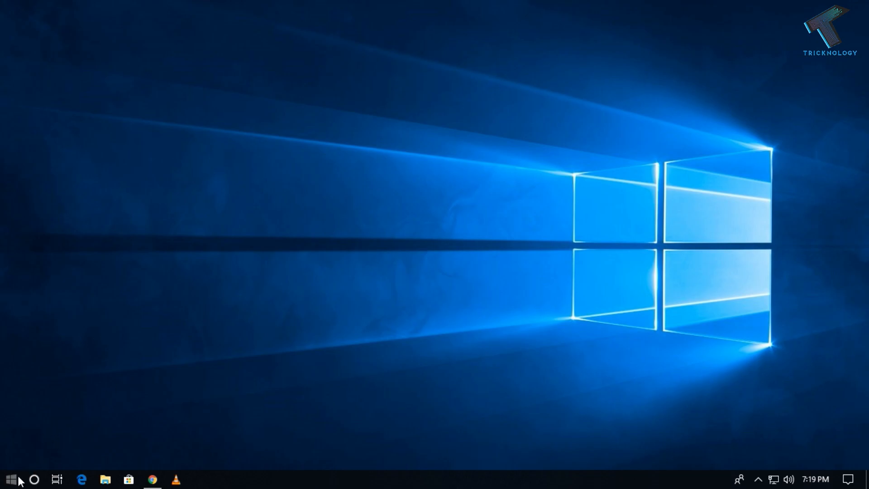
Open Windows Settings and go to System > Storage, showing drive usage and Storage sense.
{"action": "left_click", "coordinate": [10, 479]}
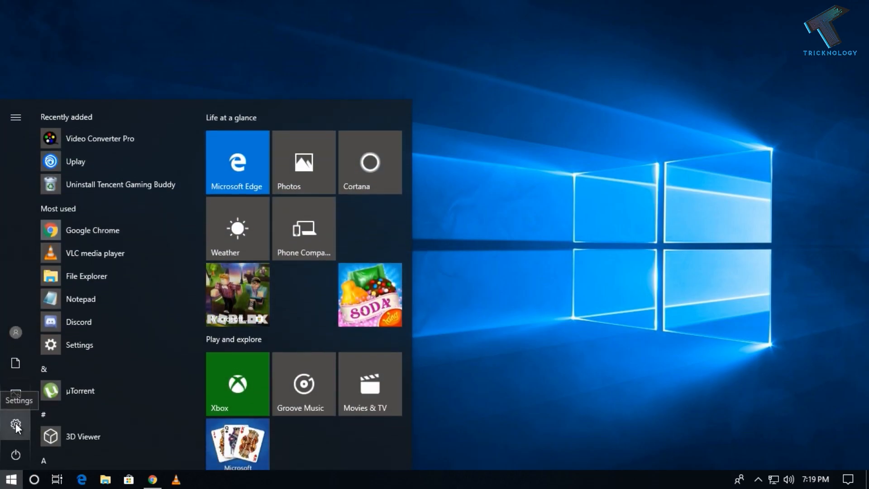
{"action": "left_click", "coordinate": [15, 424]}
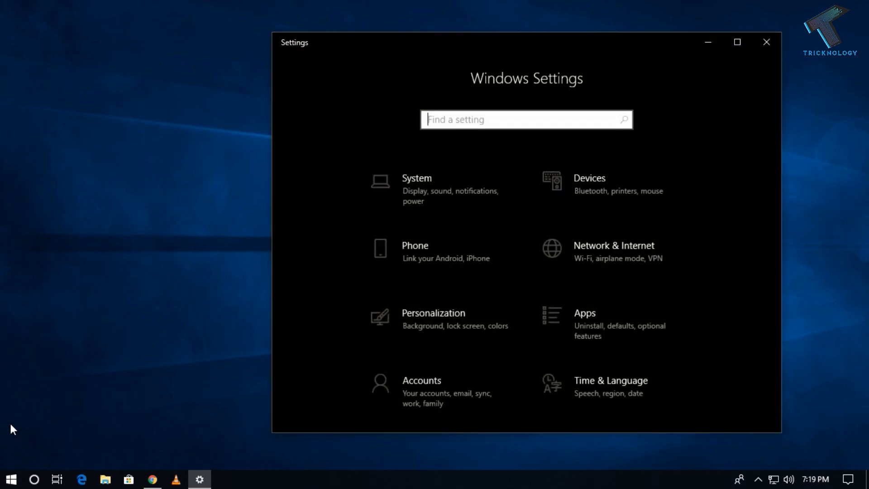
{"action": "mouse_move", "coordinate": [458, 205]}
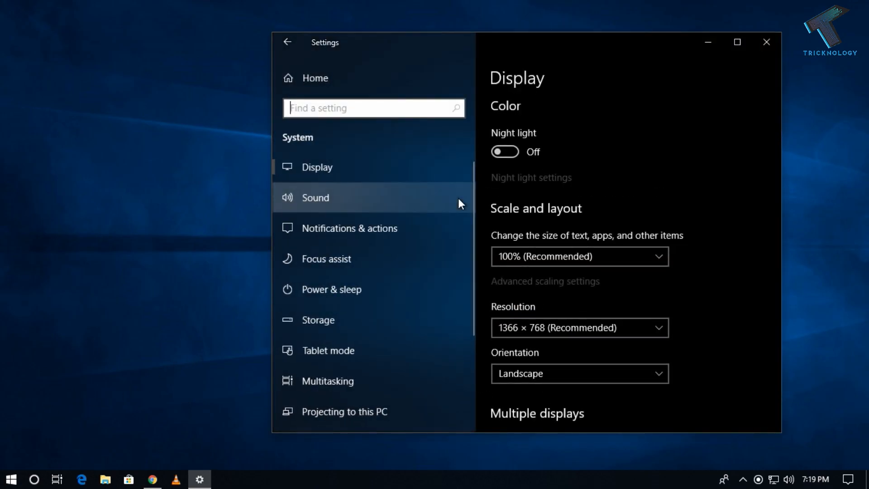
{"action": "scroll", "scroll_direction": "down", "scroll_amount": 3}
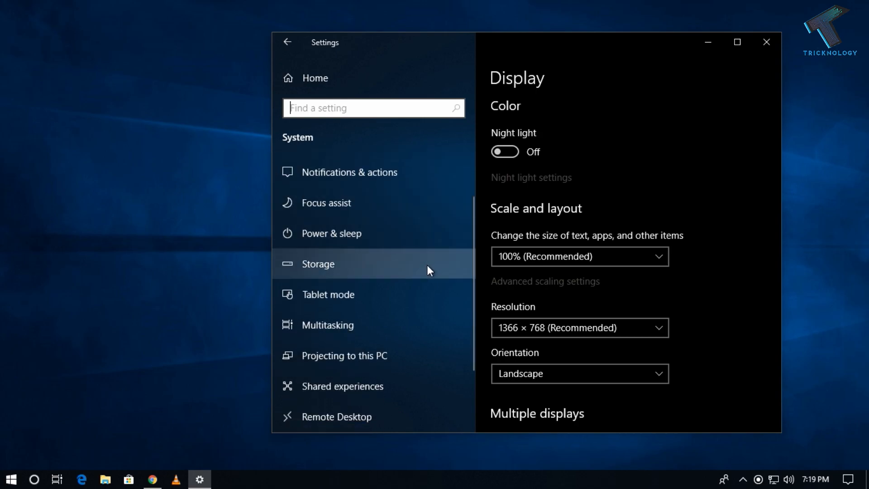
{"action": "mouse_move", "coordinate": [319, 274]}
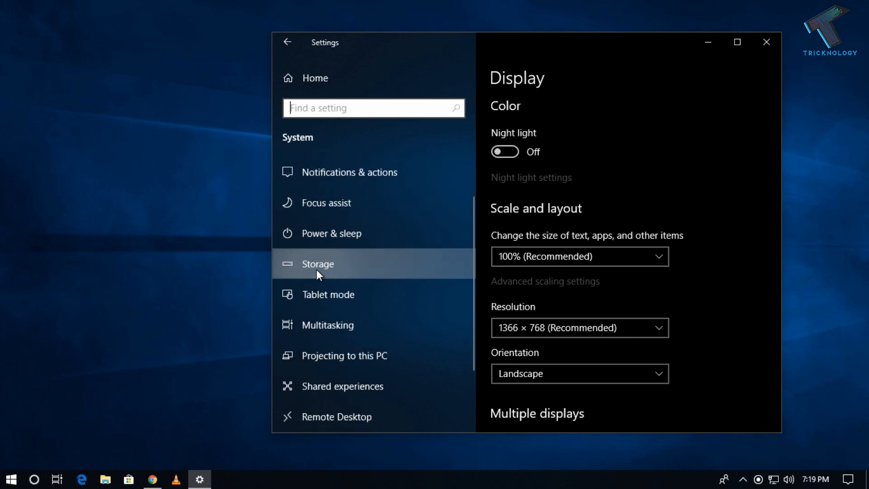
{"action": "left_click", "coordinate": [318, 264]}
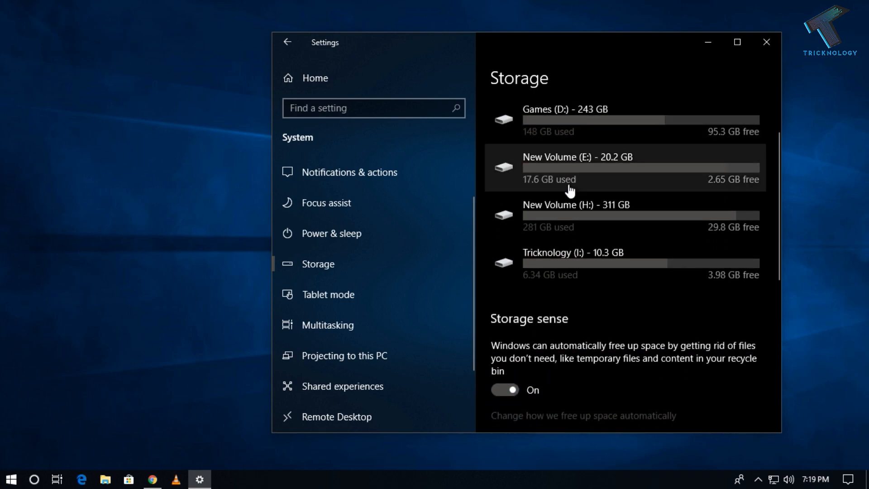
{"action": "scroll", "scroll_direction": "down", "scroll_amount": 3}
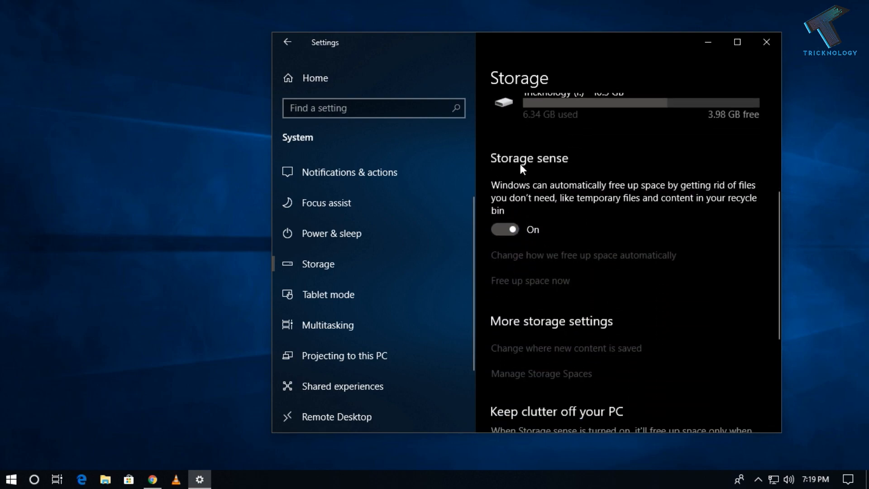
{"action": "mouse_move", "coordinate": [508, 286]}
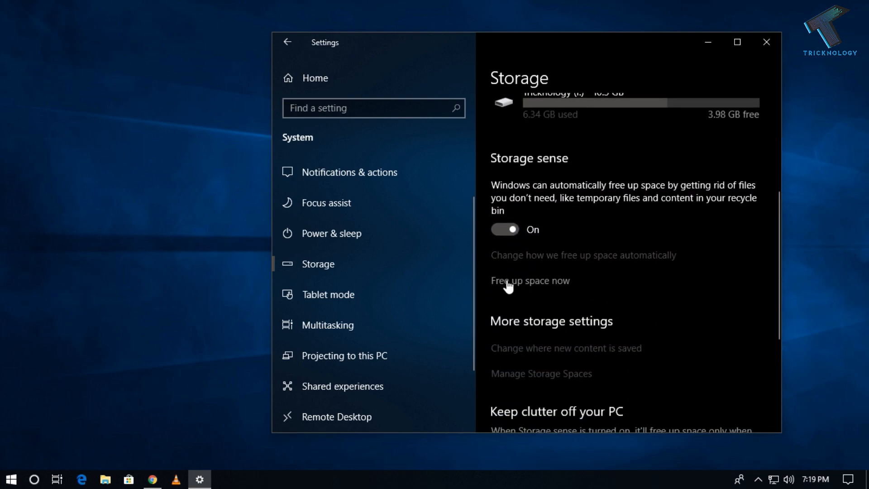
Review the checked temporary files (about 8.84 GB) in 'Free up space now' and remove them.
{"action": "left_click", "coordinate": [529, 280]}
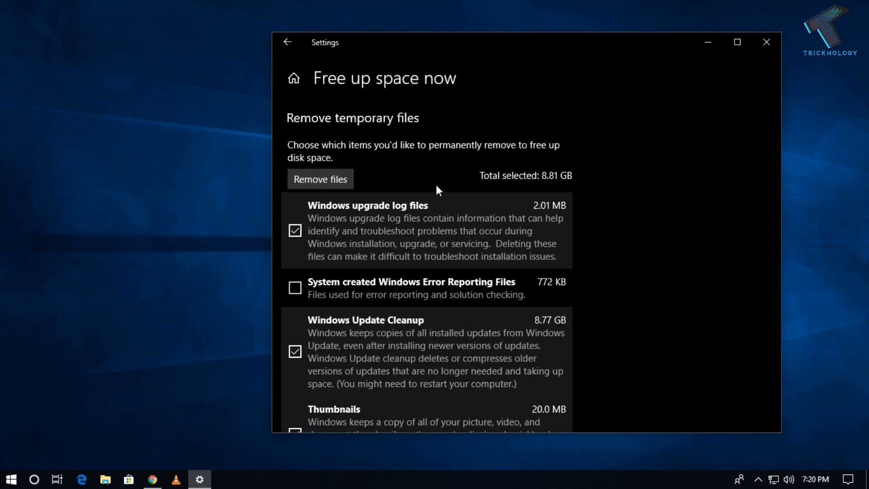
{"action": "scroll", "scroll_direction": "down", "scroll_amount": 3}
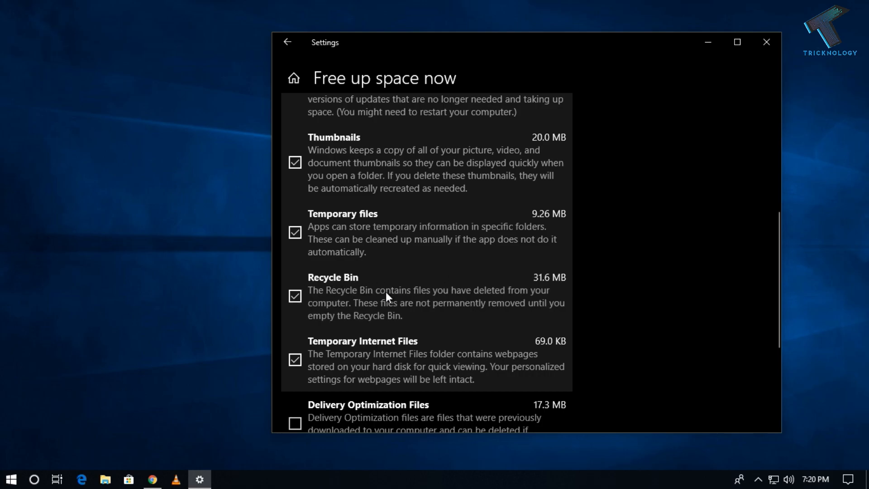
{"action": "scroll", "scroll_direction": "up", "scroll_amount": 3}
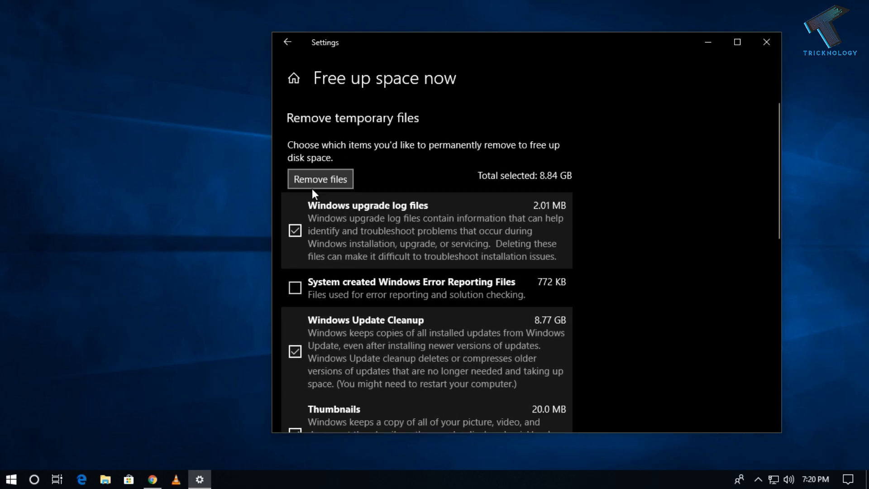
{"action": "left_click", "coordinate": [320, 178]}
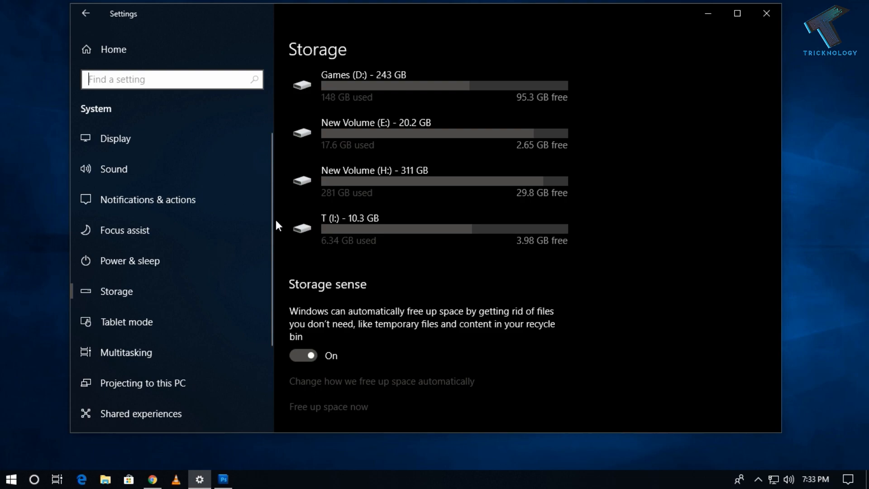
{"action": "mouse_move", "coordinate": [157, 291]}
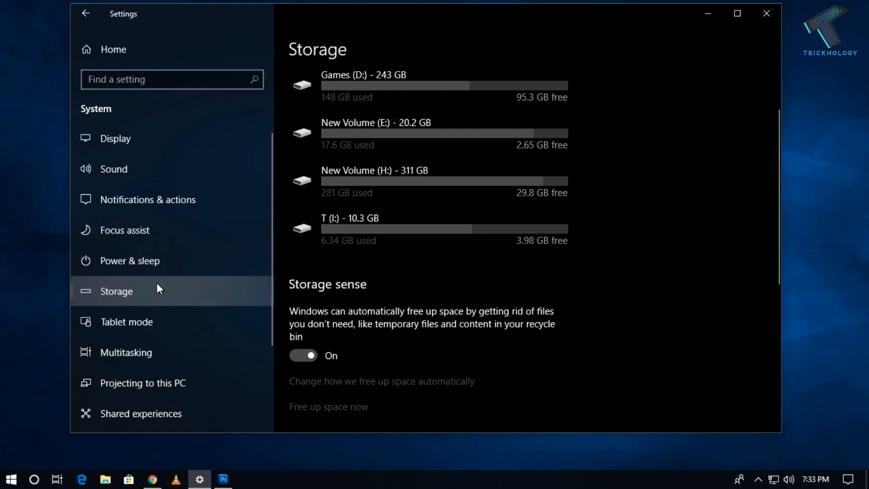
{"action": "scroll", "scroll_direction": "down", "scroll_amount": 3}
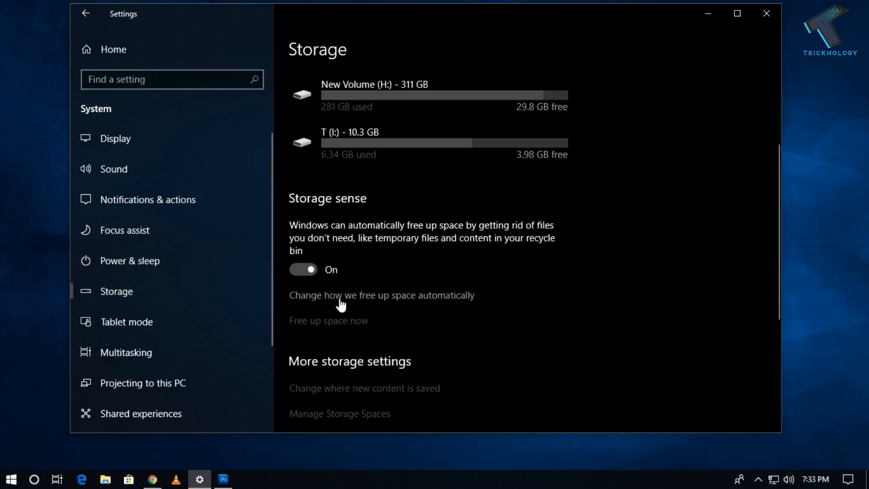
{"action": "mouse_move", "coordinate": [405, 297]}
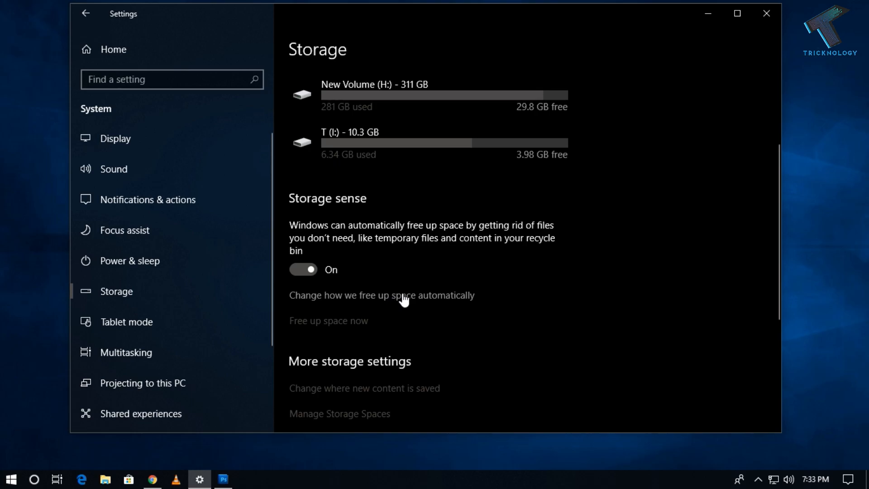
Keep Storage sense running when Windows decides, set recycle bin deletion to 1 day, and return.
{"action": "left_click", "coordinate": [380, 294]}
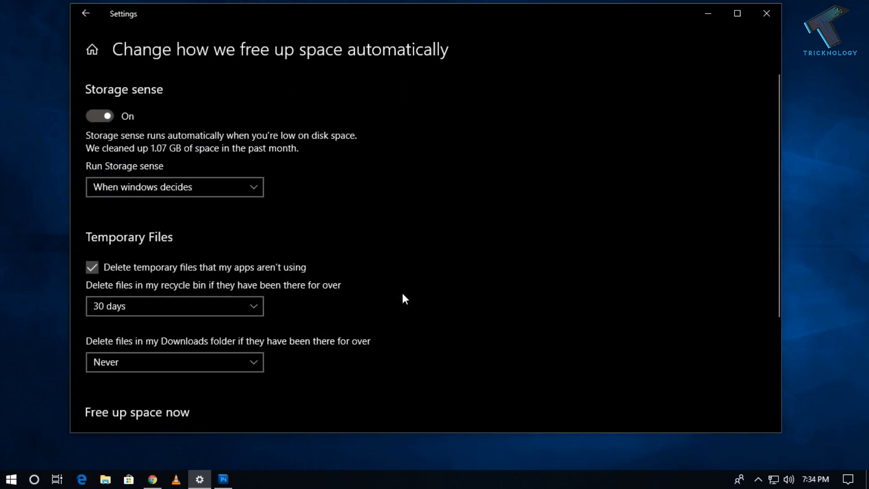
{"action": "left_click", "coordinate": [174, 187]}
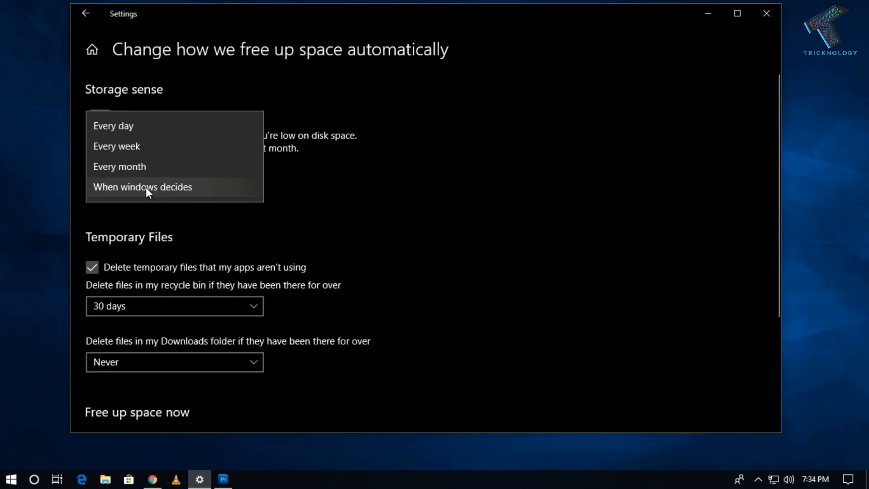
{"action": "left_click", "coordinate": [142, 187]}
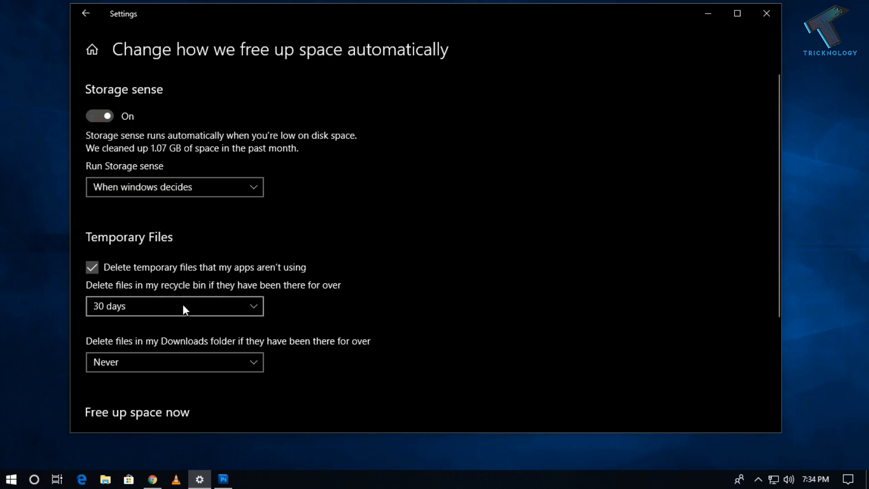
{"action": "left_click", "coordinate": [174, 306]}
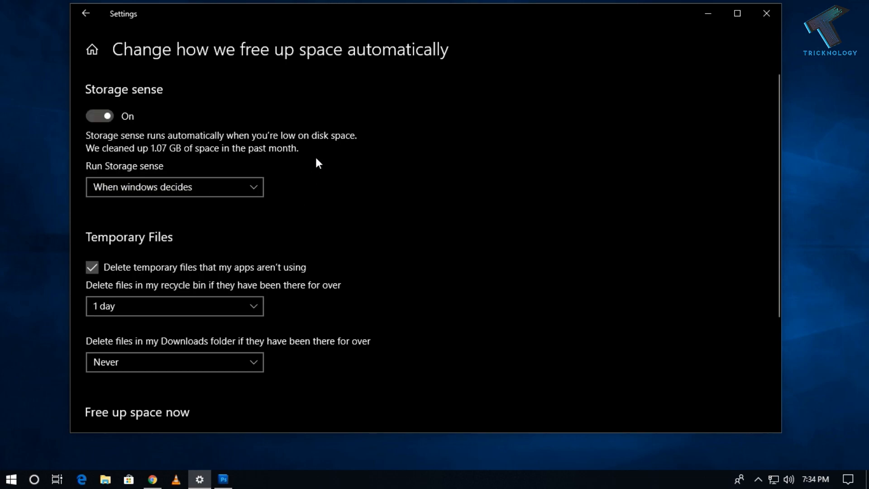
{"action": "left_click", "coordinate": [86, 13]}
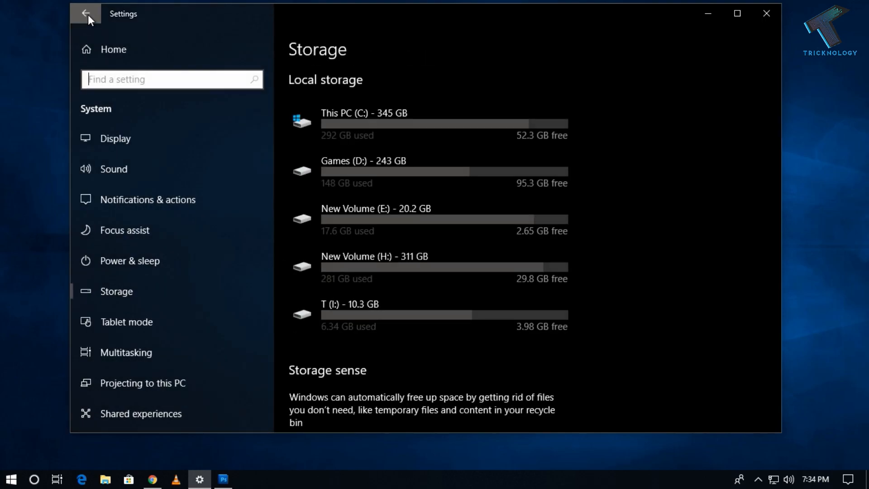